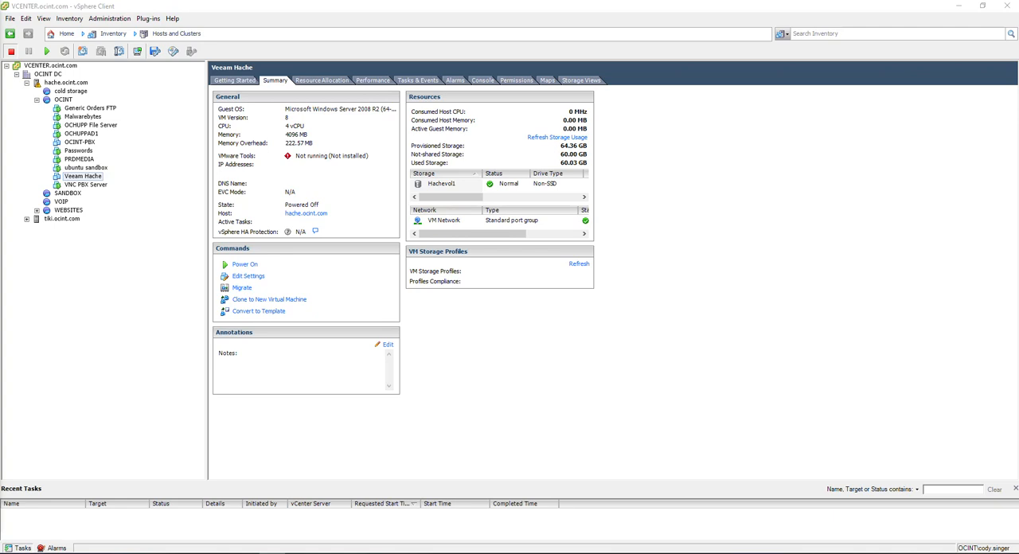
Select the Veeam Hachi VM in the inventory and show its context actions.
double_click(83, 176)
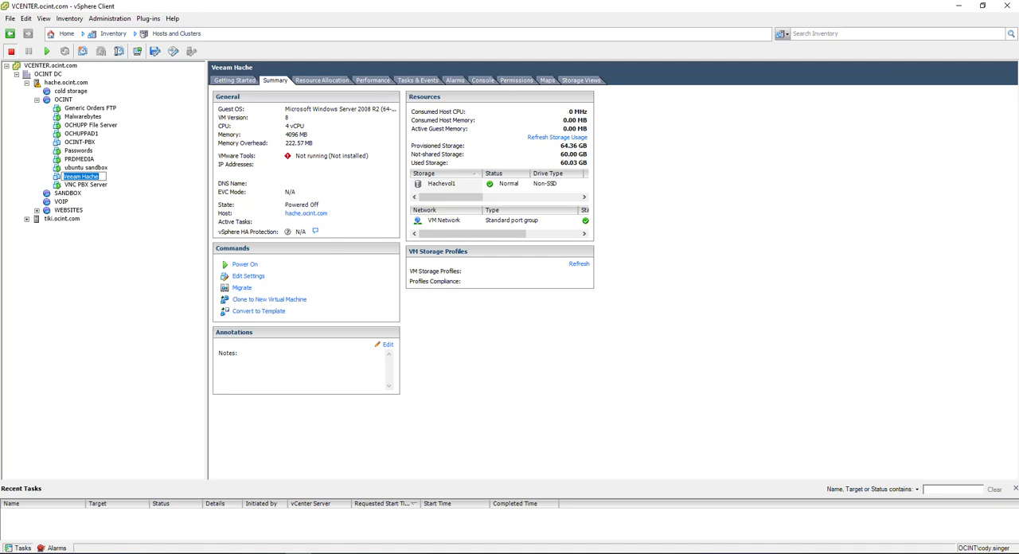
right_click(83, 175)
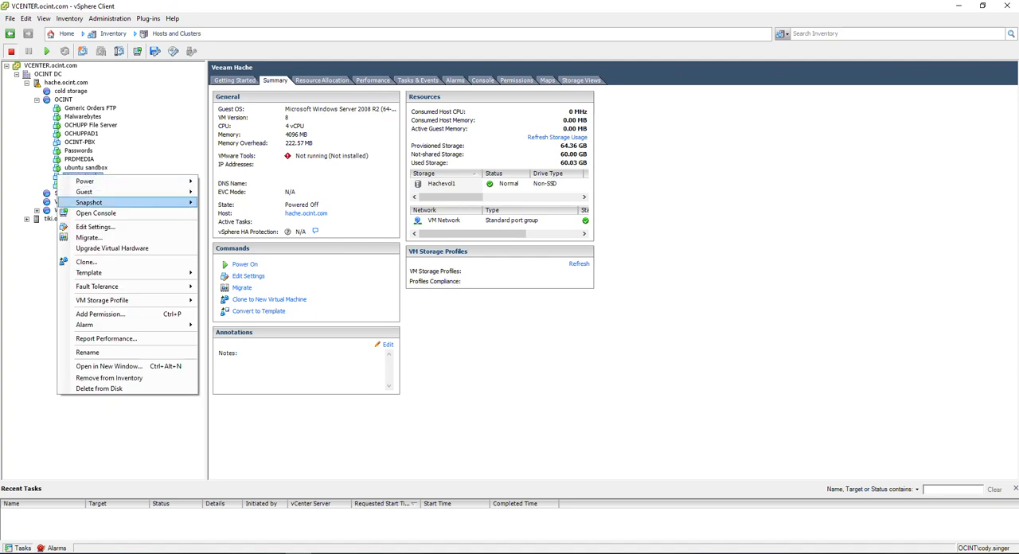
mouse_move(95, 227)
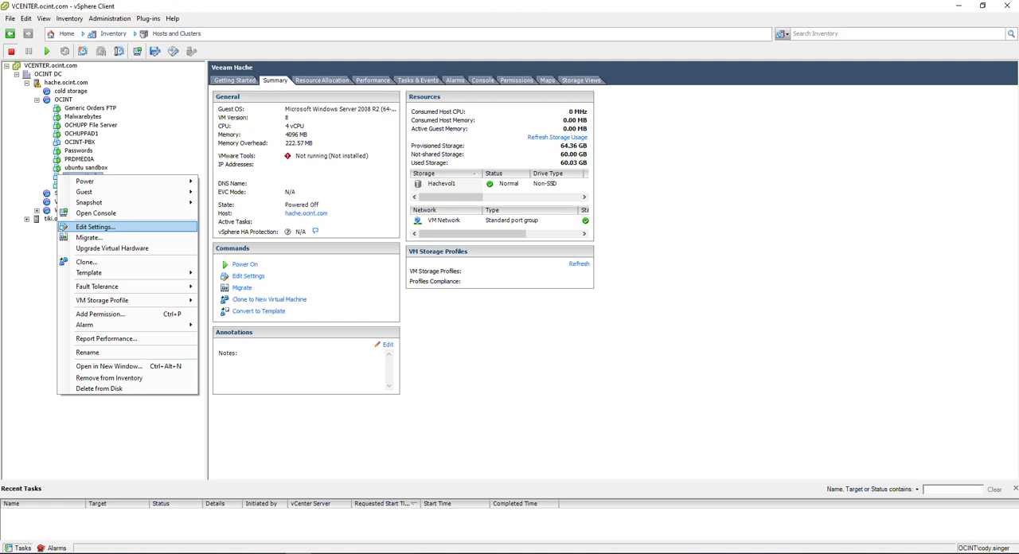
In Edit Settings, set Hard disk 1's provisioned size to 150 GB and confirm.
click(96, 226)
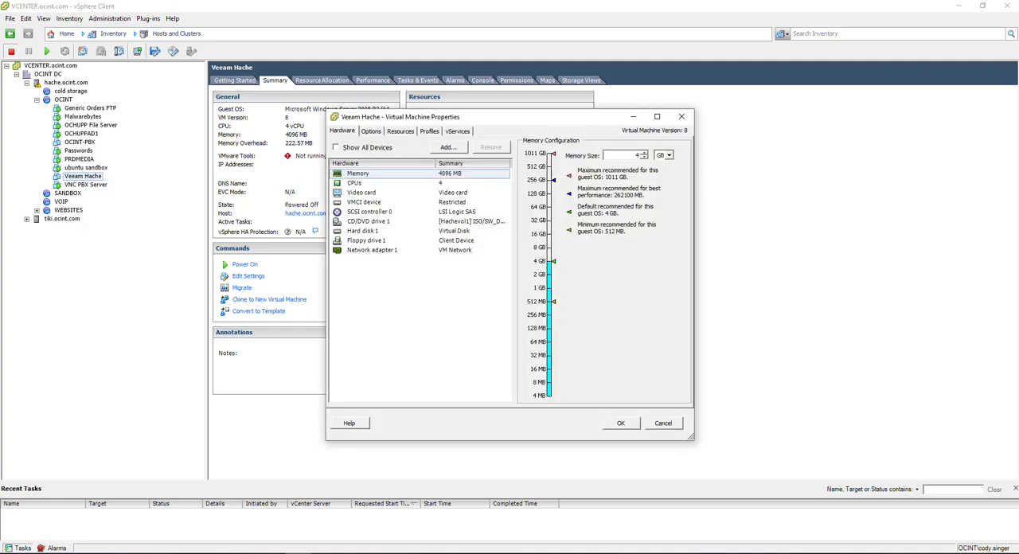
click(363, 231)
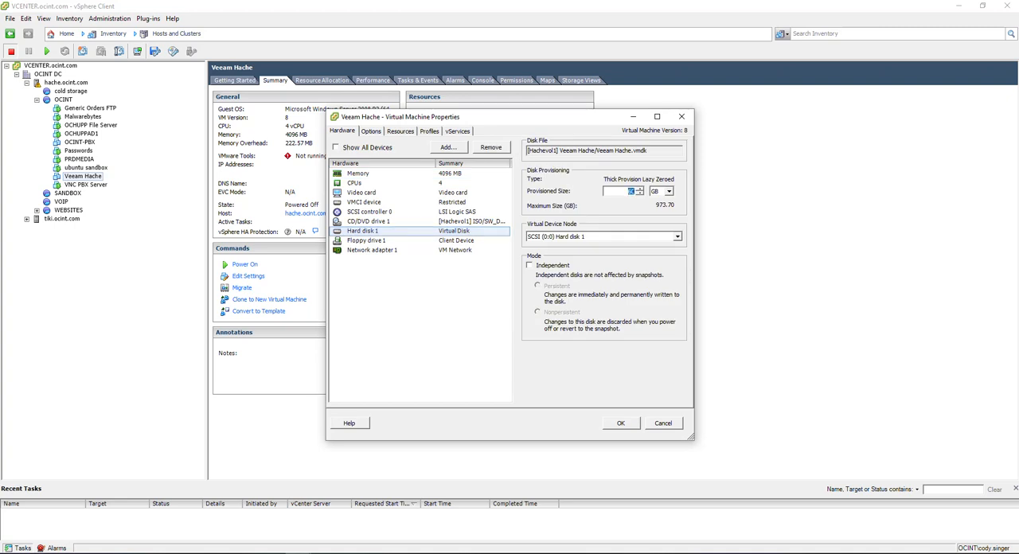
text(60)
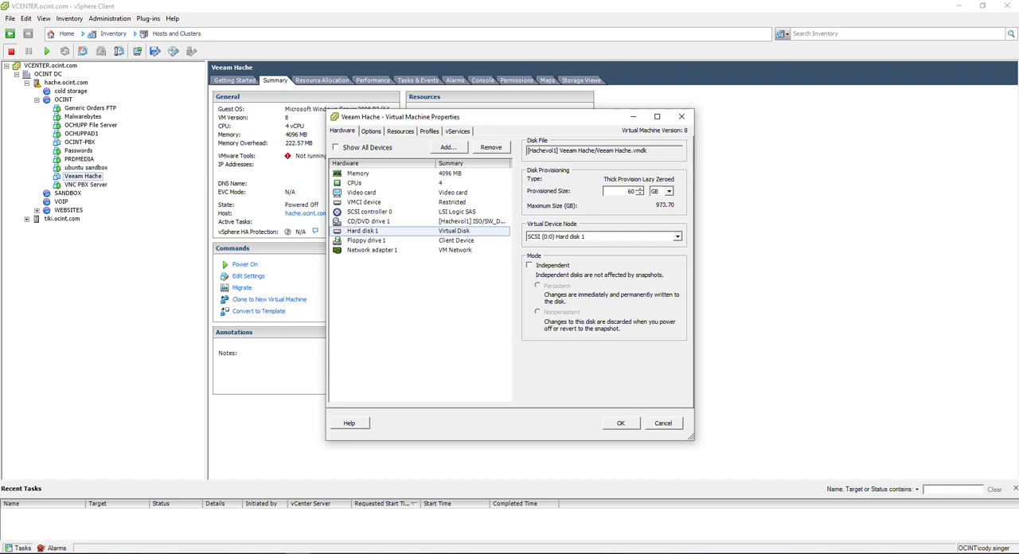
text(30)
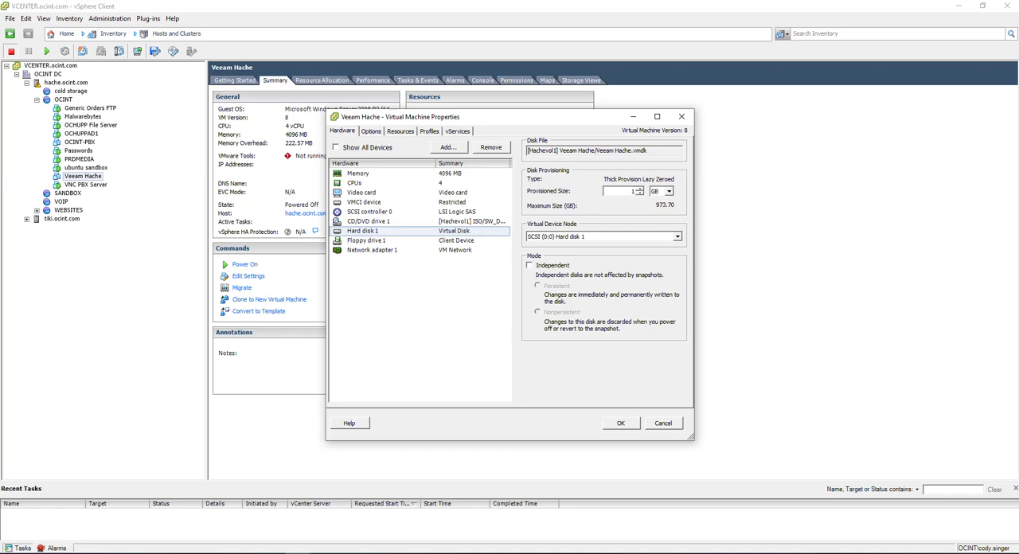
text(150)
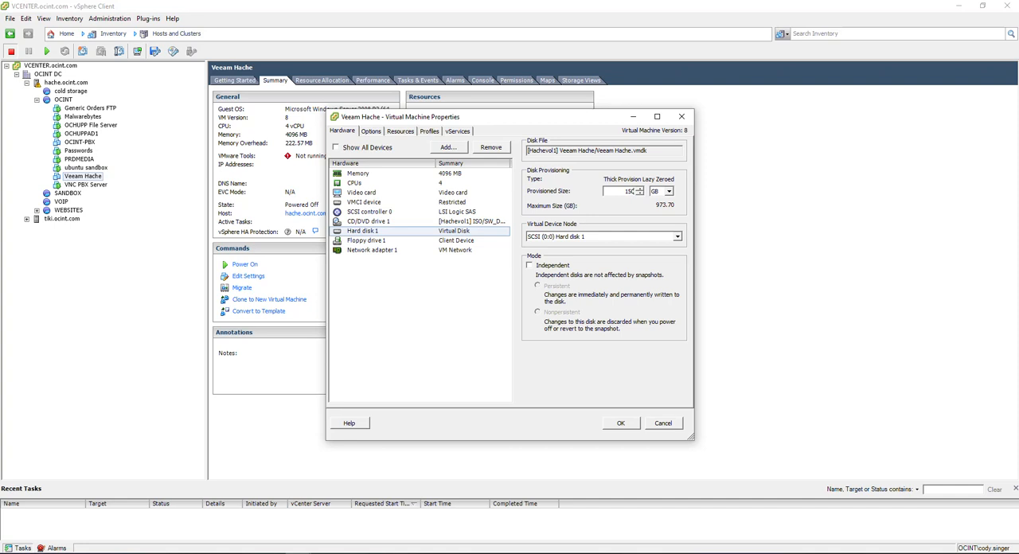
click(621, 424)
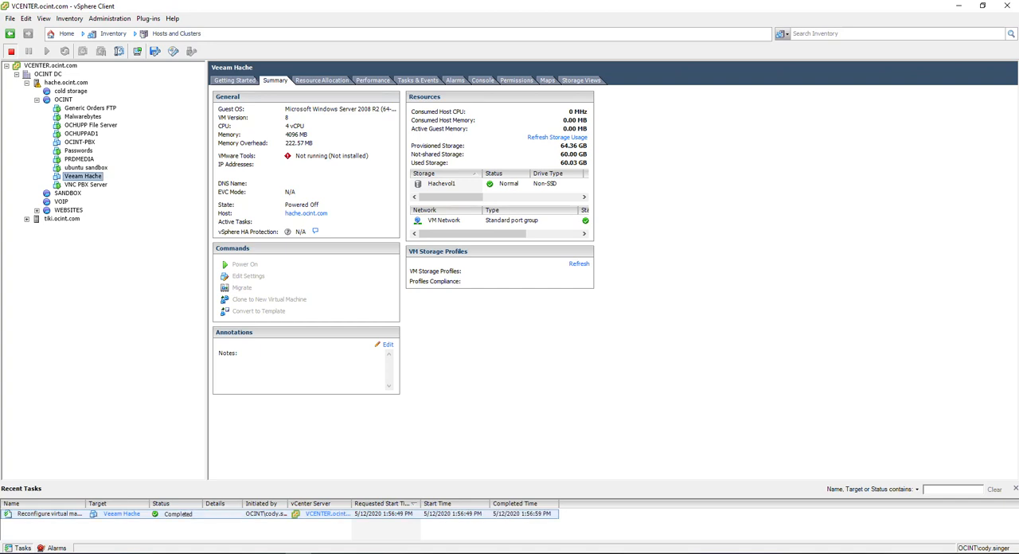
Power on Veeam Hachi through Power > Power On.
right_click(83, 175)
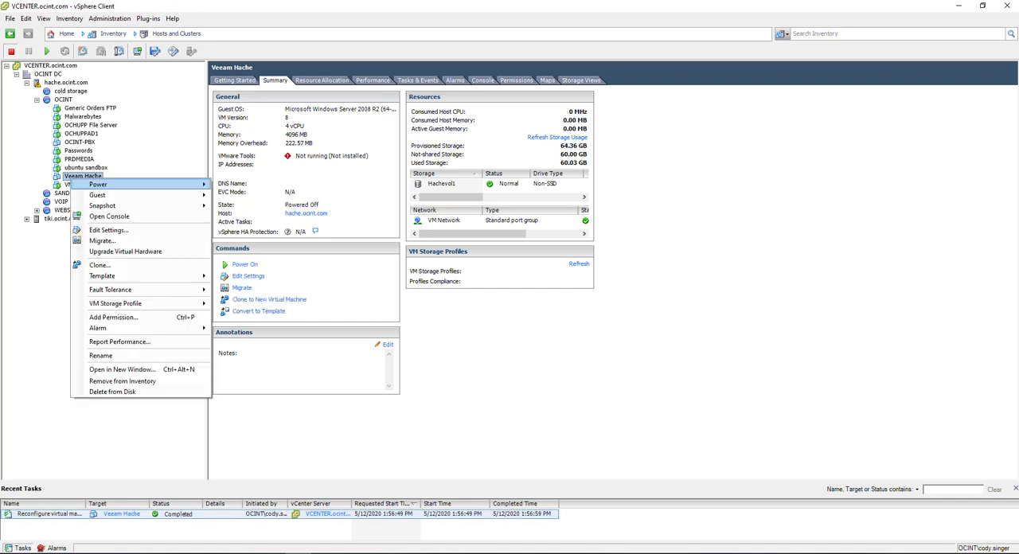
mouse_move(98, 185)
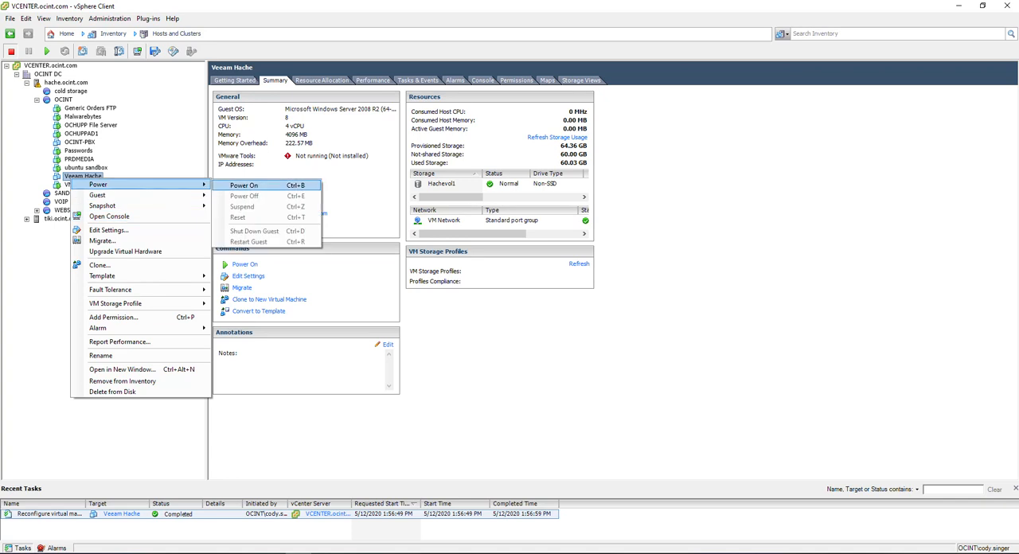
click(243, 185)
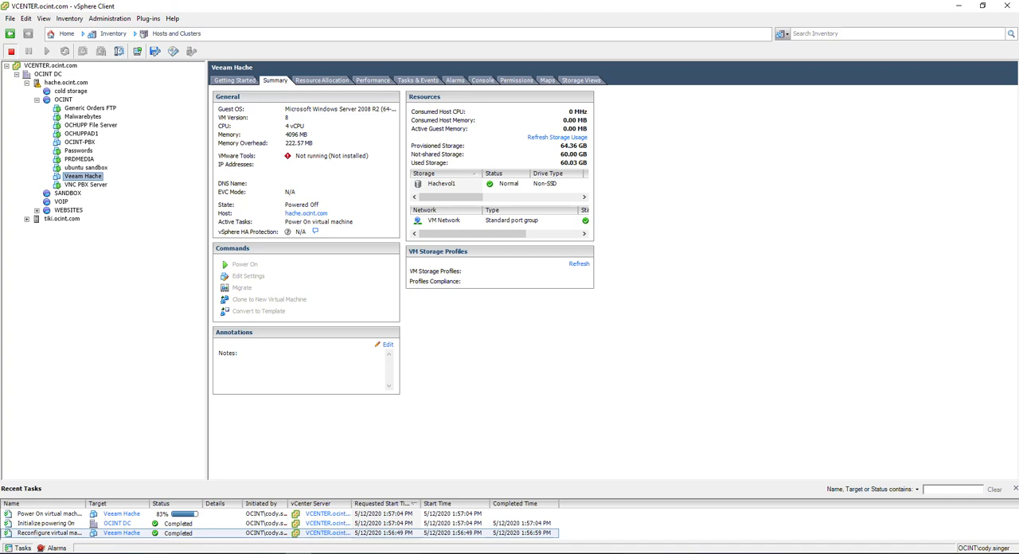
click(246, 264)
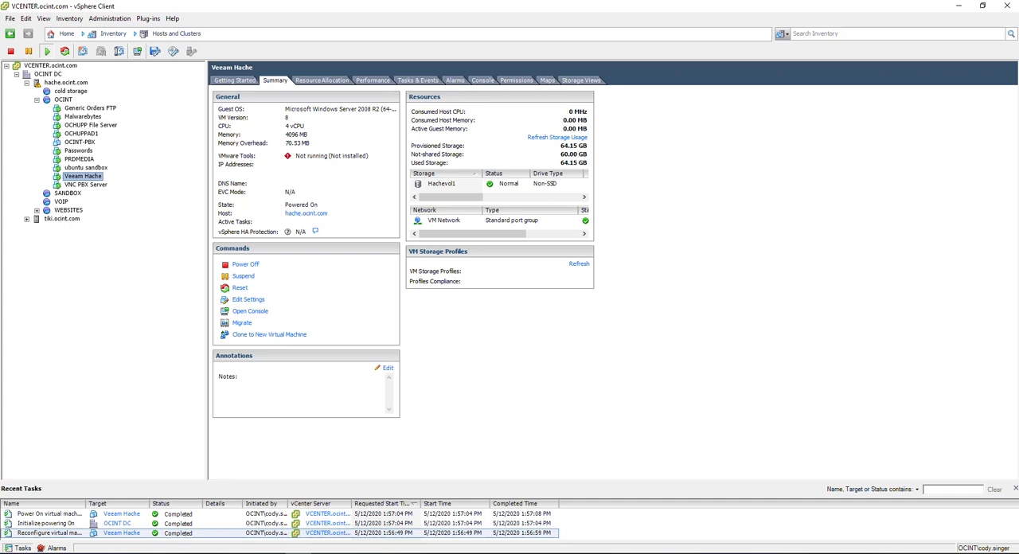
View C: drive space in Computer, then search the Start menu for 'admin'.
click(250, 310)
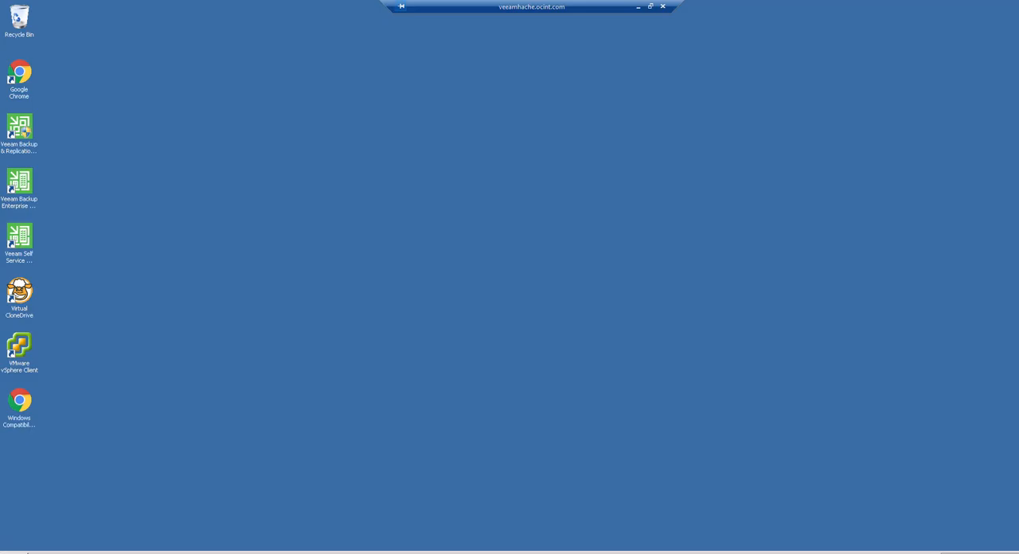
click(8, 550)
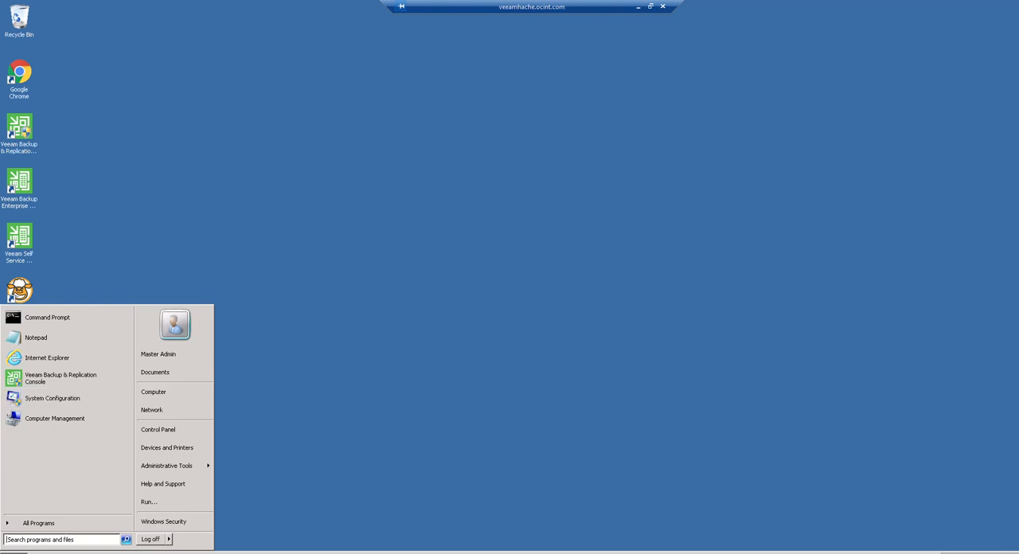
click(153, 391)
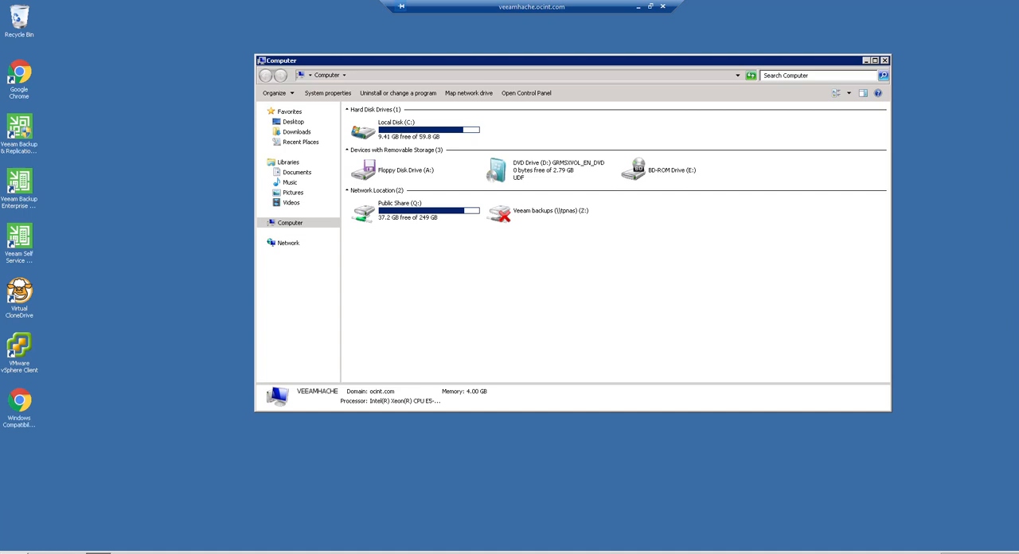
click(414, 129)
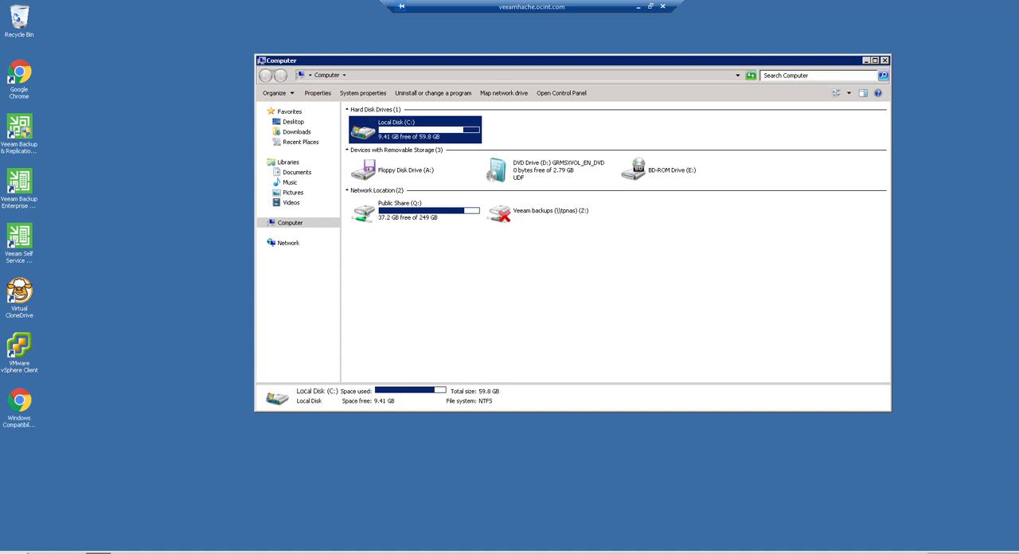
mouse_move(414, 130)
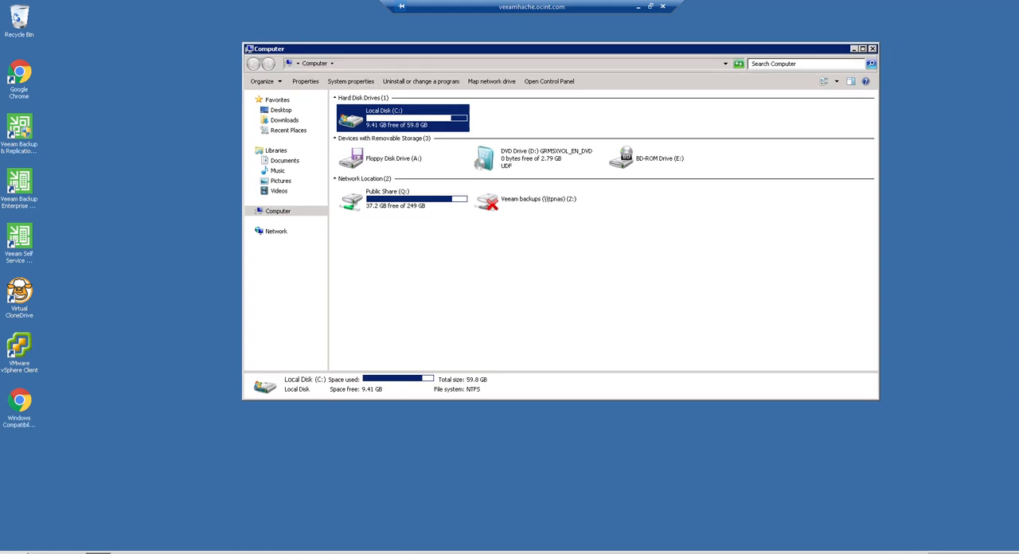
text(admin)
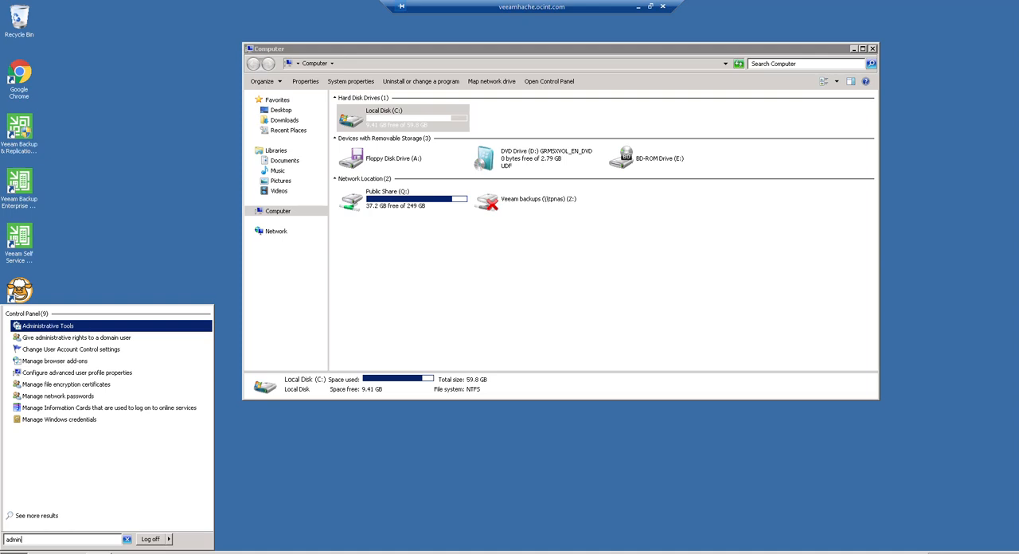
From Administrative Tools, launch Computer Management.
click(48, 325)
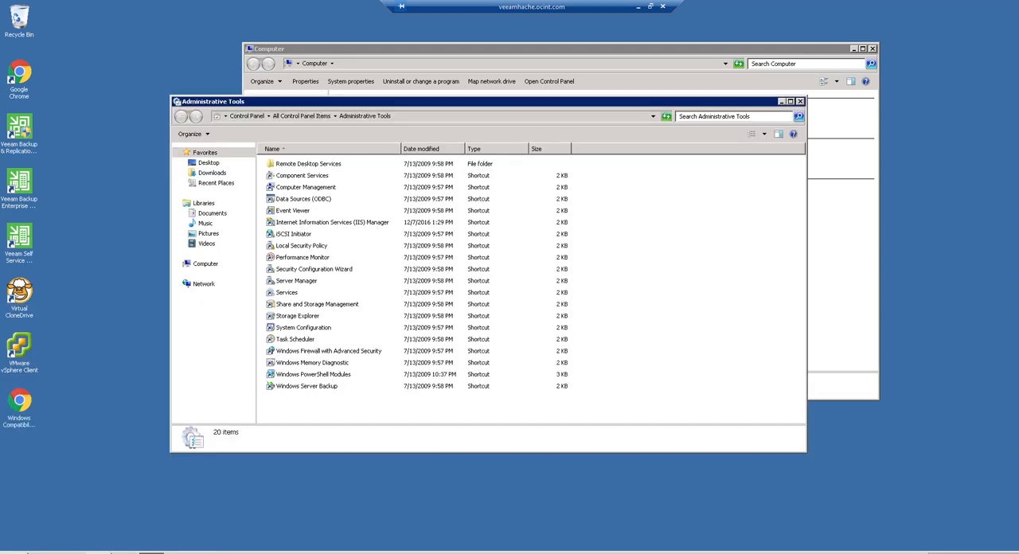
drag(214, 101, 277, 102)
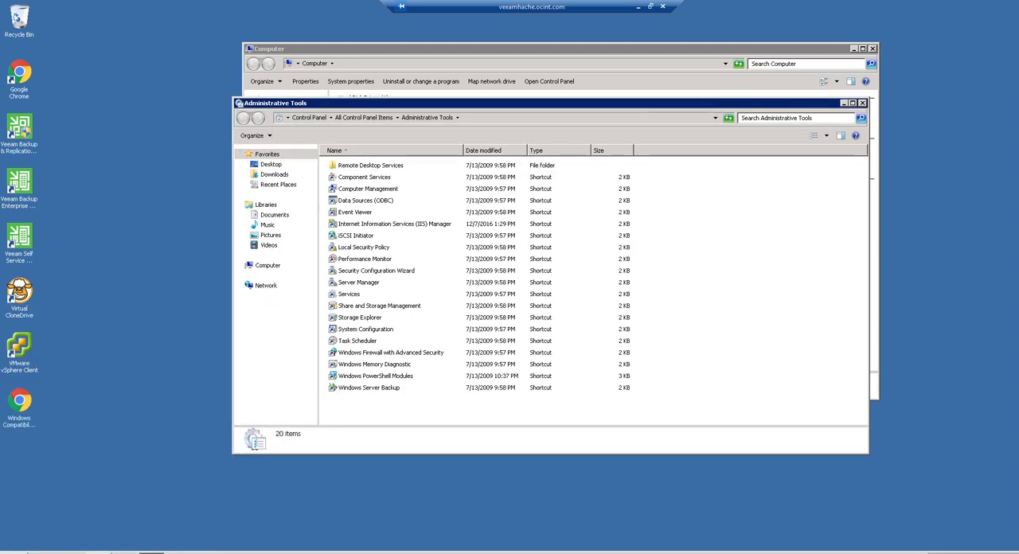
click(367, 188)
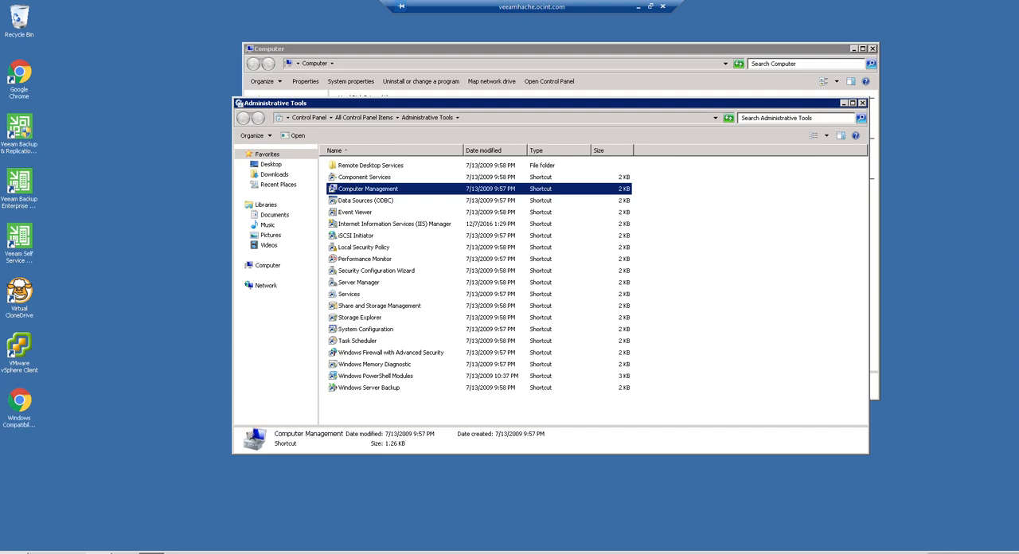
double_click(366, 188)
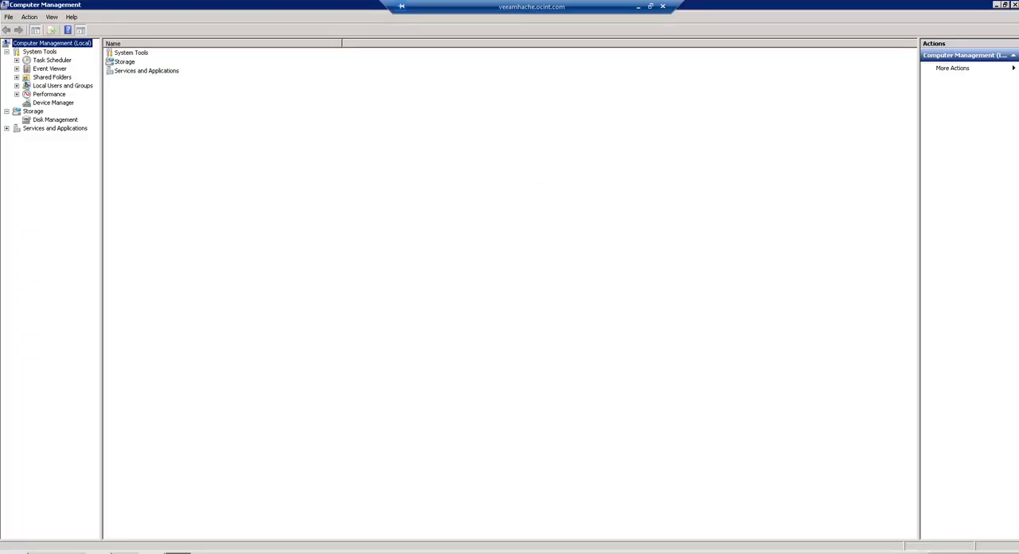
Show Disk 0 in Disk Management and select the 90 GB unallocated space and C:.
click(55, 120)
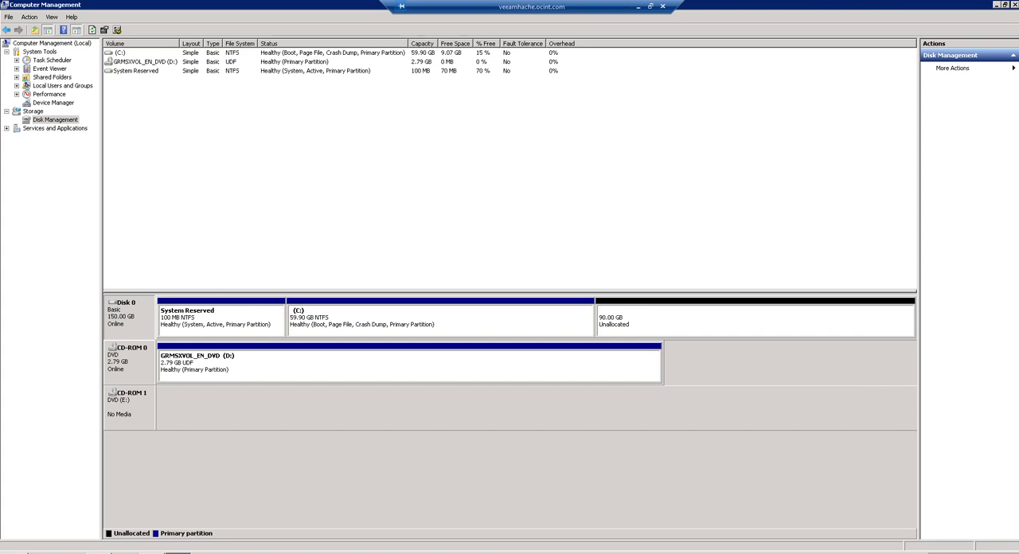
click(752, 318)
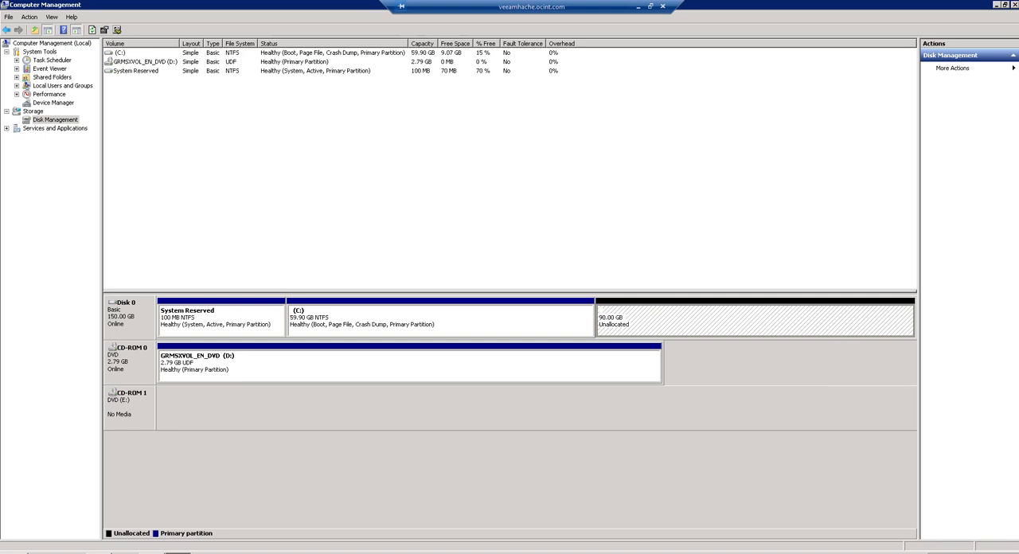
click(136, 70)
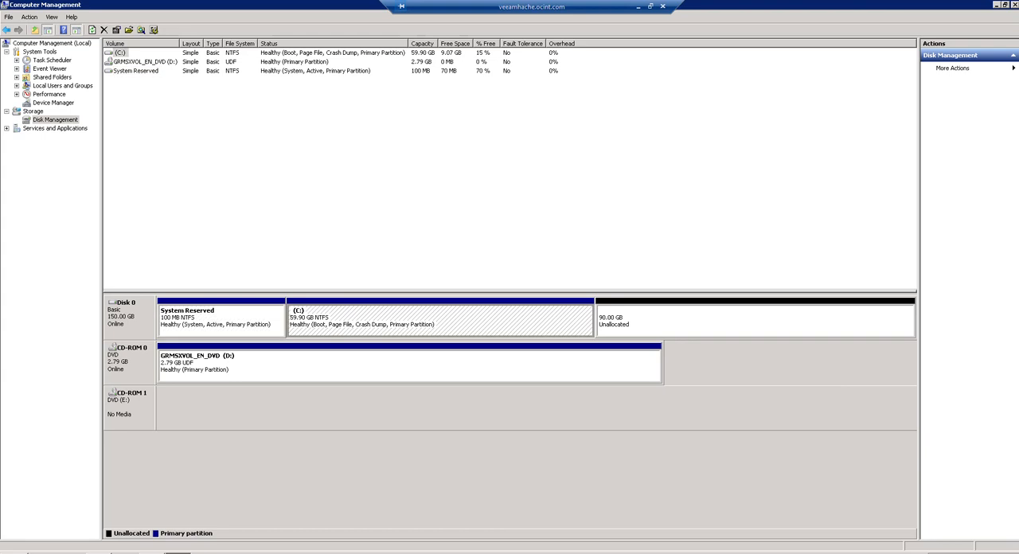
Run the Extend Volume wizard on C:, adding the full 92160 MB, and finish.
right_click(437, 319)
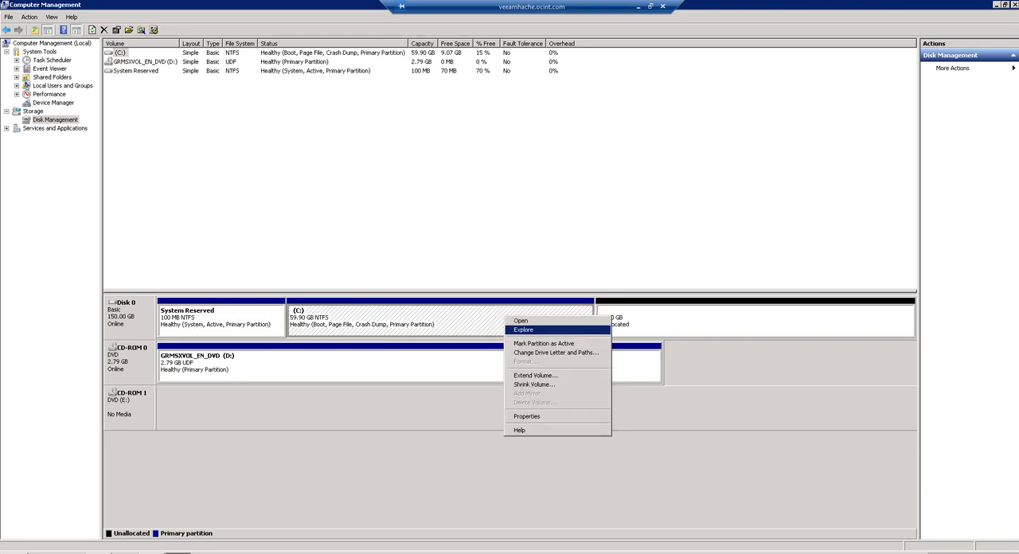
click(535, 376)
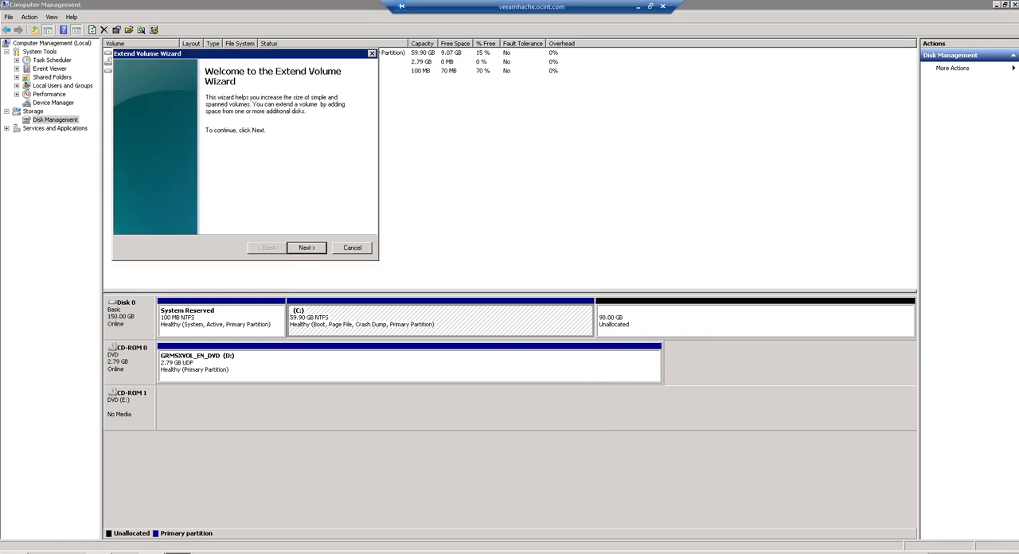
click(305, 248)
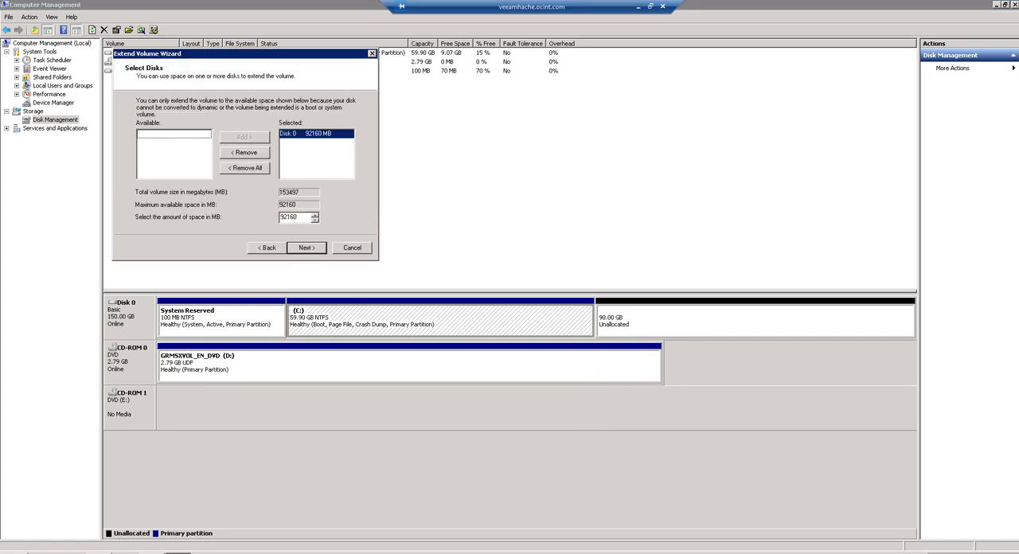
triple_click(294, 217)
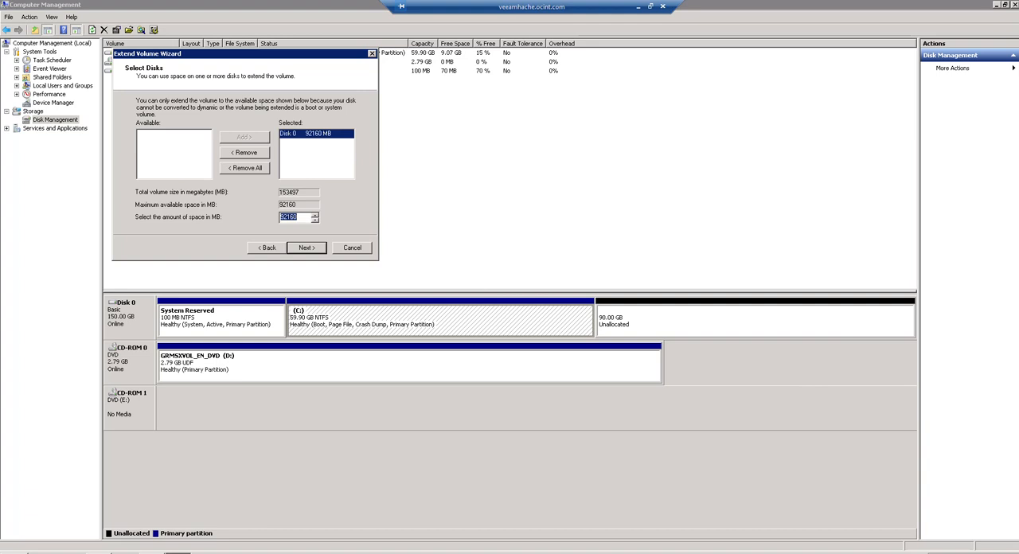
click(306, 248)
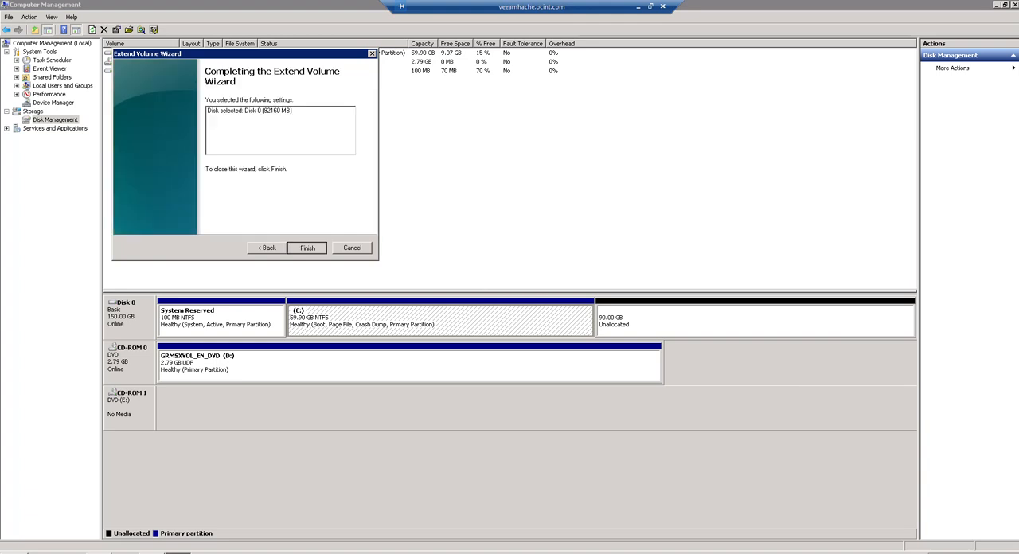
click(306, 248)
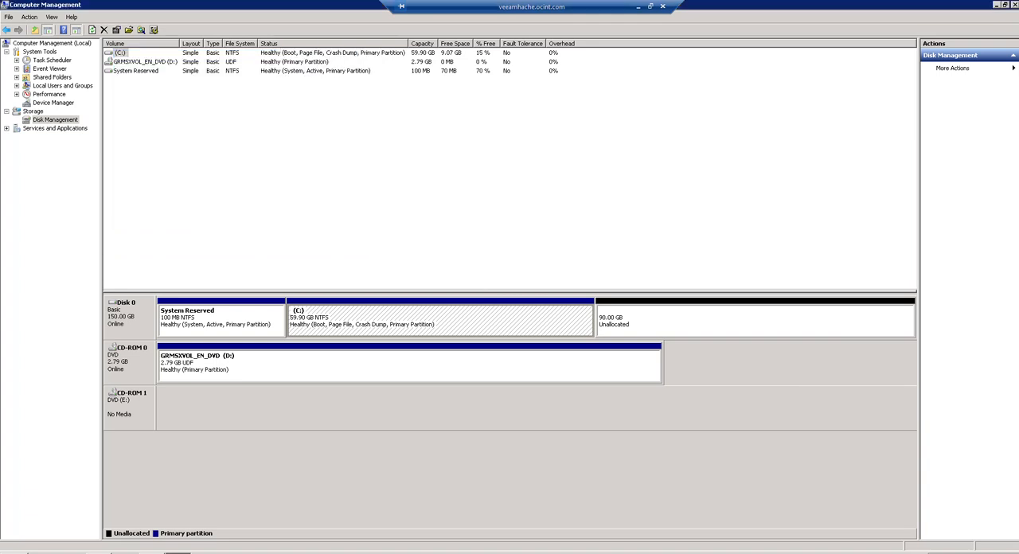